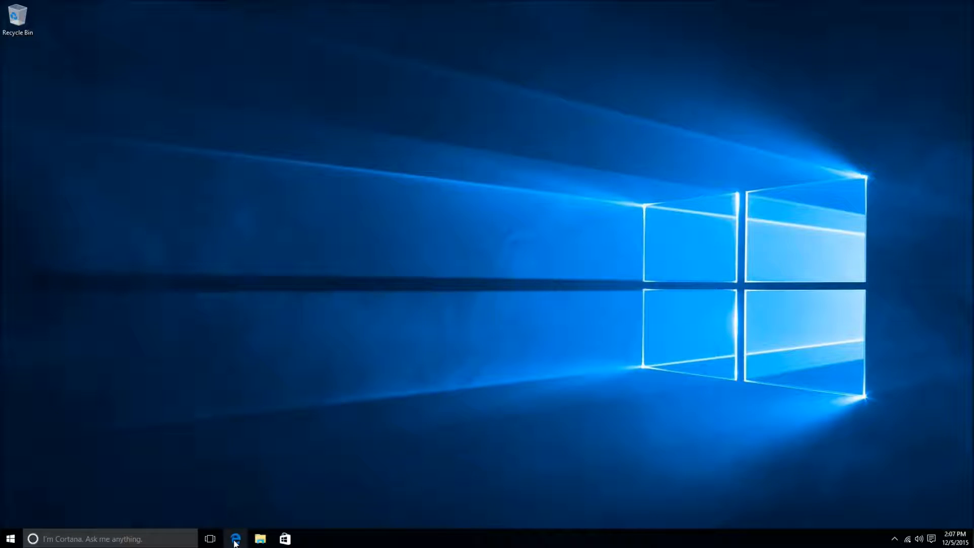
{"action": "mouse_move", "coordinate": [235, 539]}
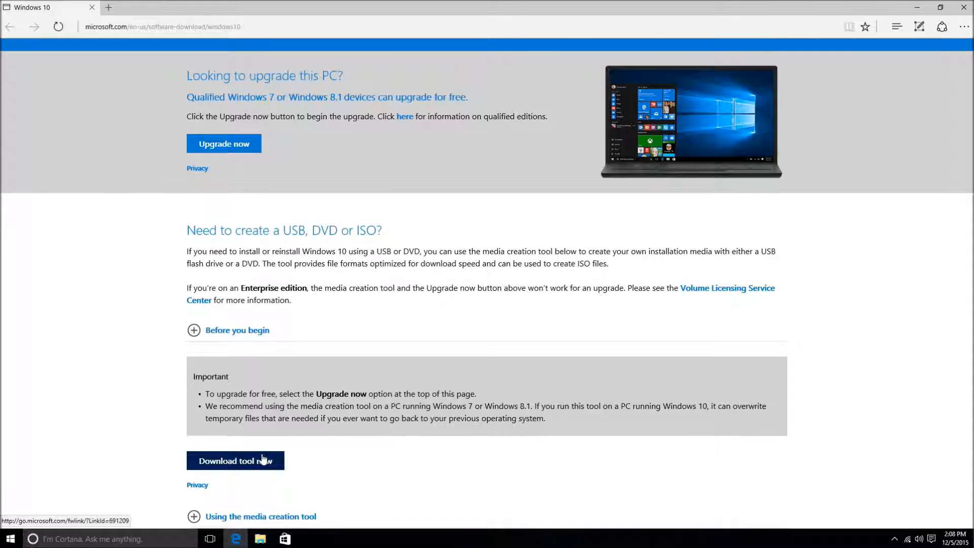
Download MediaCreationTool.exe from Microsoft Edge and run it.
{"action": "left_click", "coordinate": [234, 460]}
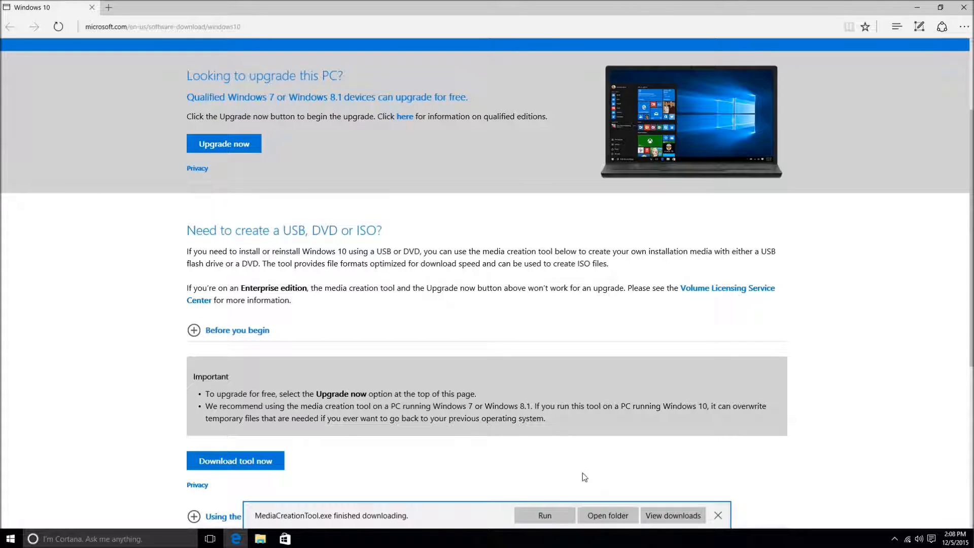
{"action": "left_click", "coordinate": [718, 516]}
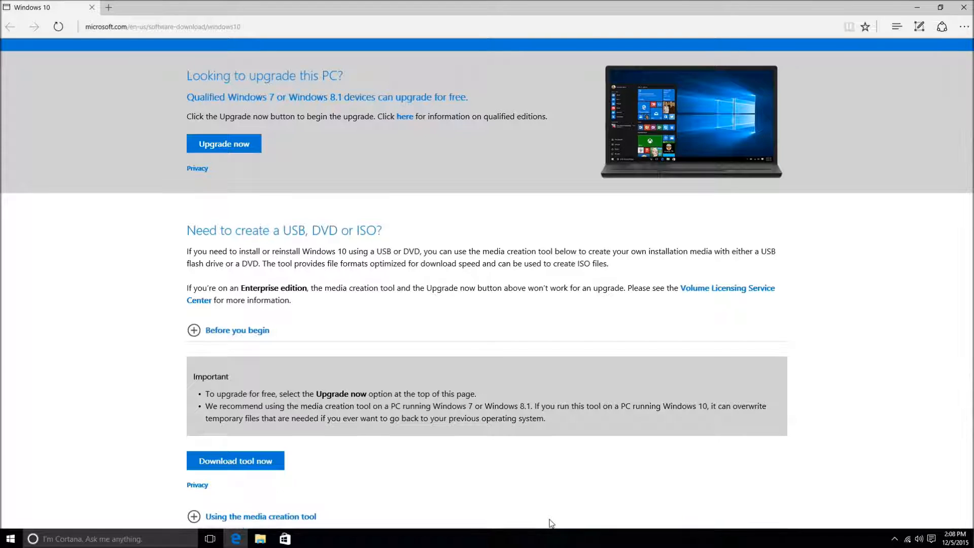
{"action": "left_click", "coordinate": [235, 460]}
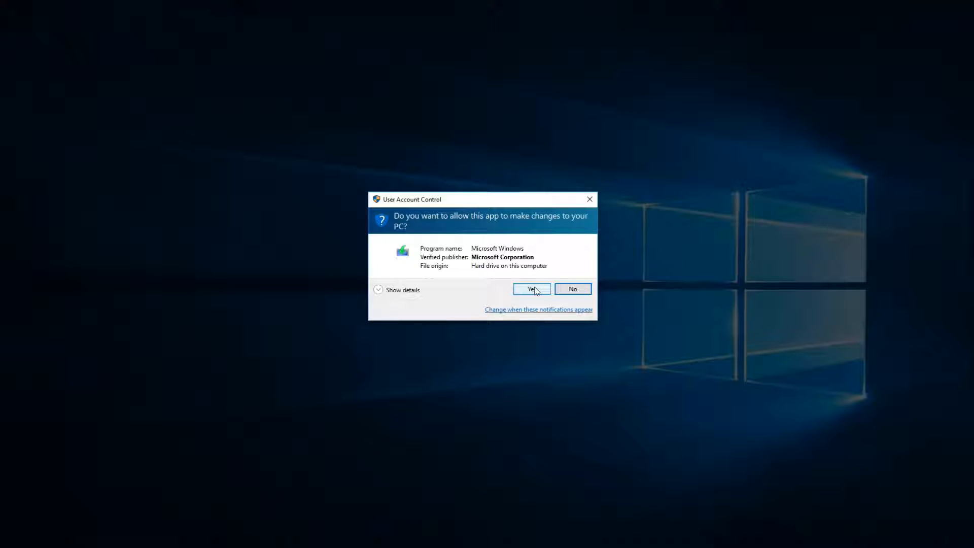
Allow the media creation tool to make changes, then close Microsoft Edge.
{"action": "left_click", "coordinate": [530, 289]}
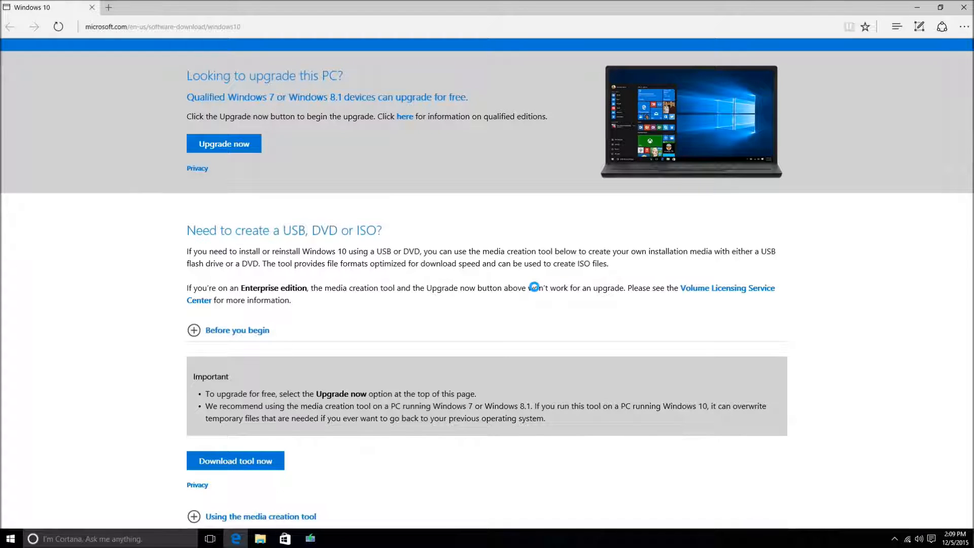
{"action": "mouse_move", "coordinate": [930, 9]}
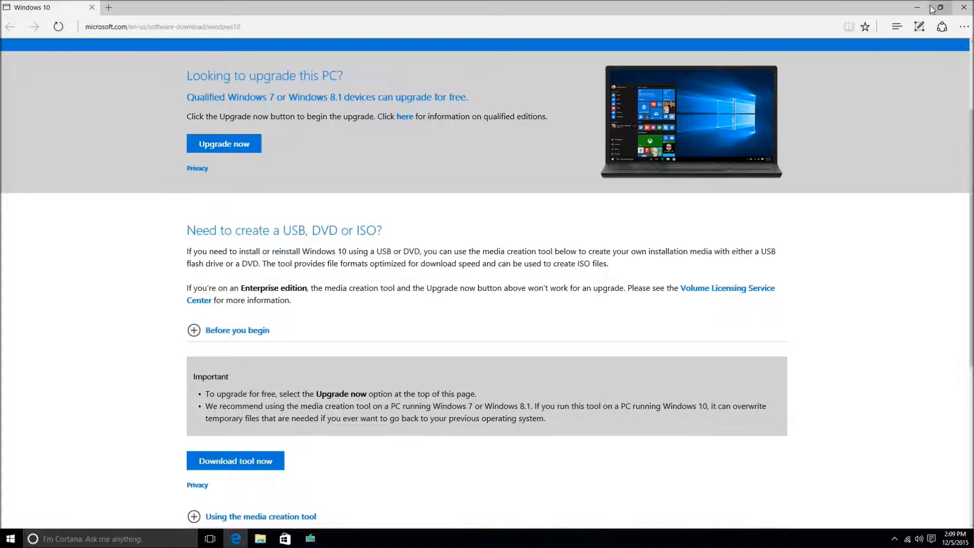
{"action": "mouse_move", "coordinate": [963, 7]}
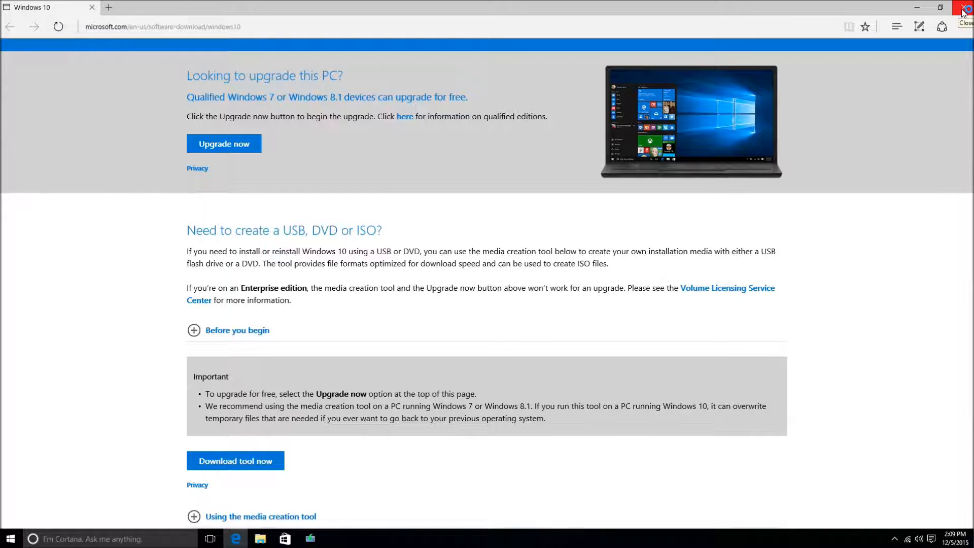
{"action": "left_click", "coordinate": [964, 11]}
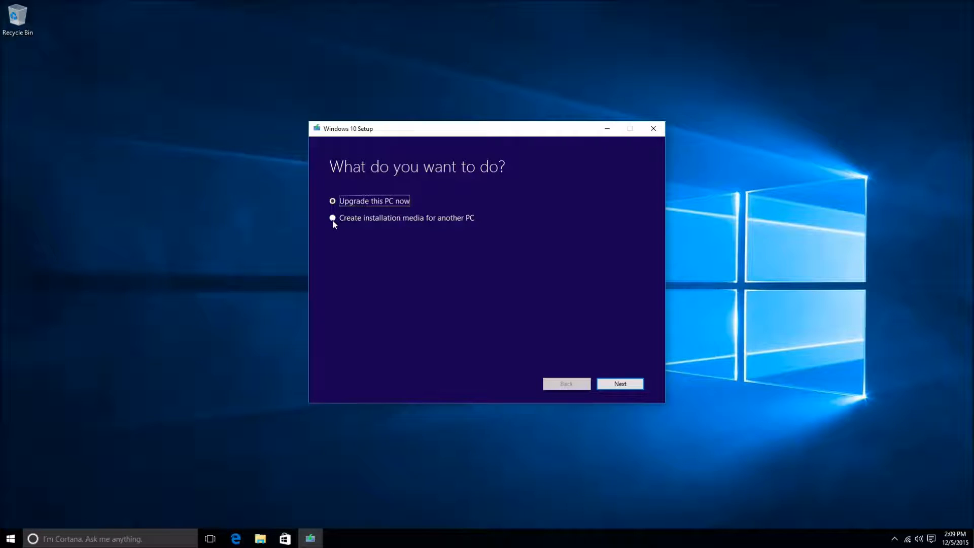
{"action": "mouse_move", "coordinate": [340, 253]}
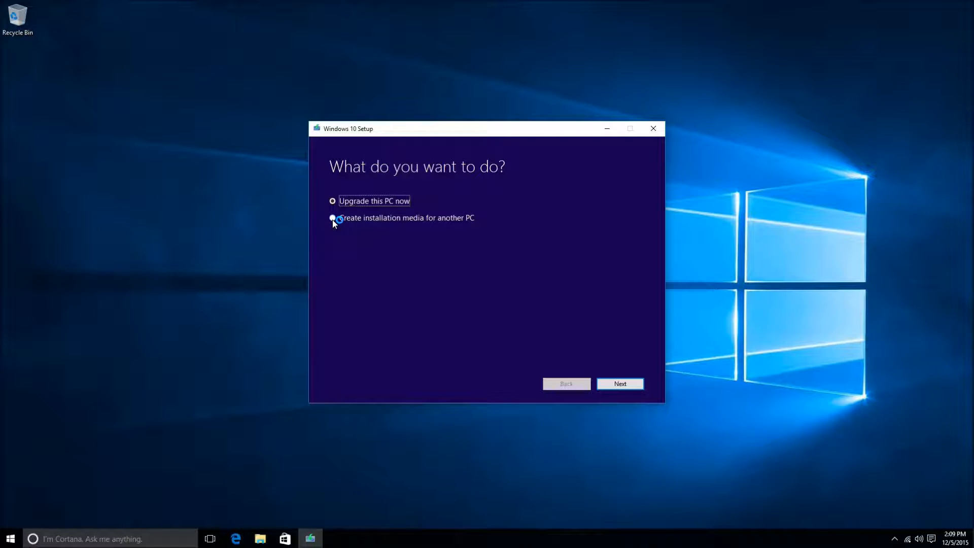
Select 'Create installation media for another PC' and proceed.
{"action": "left_click", "coordinate": [333, 218]}
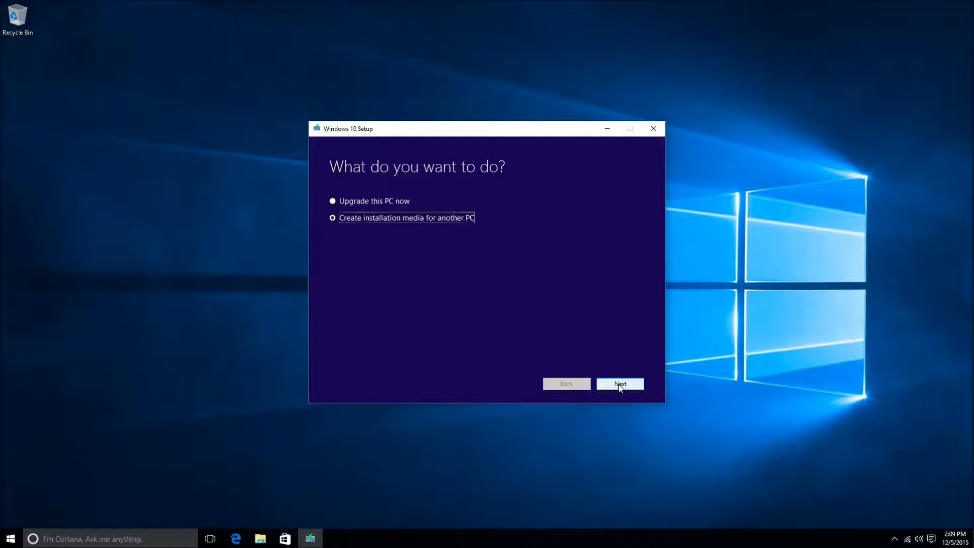
{"action": "left_click", "coordinate": [619, 384]}
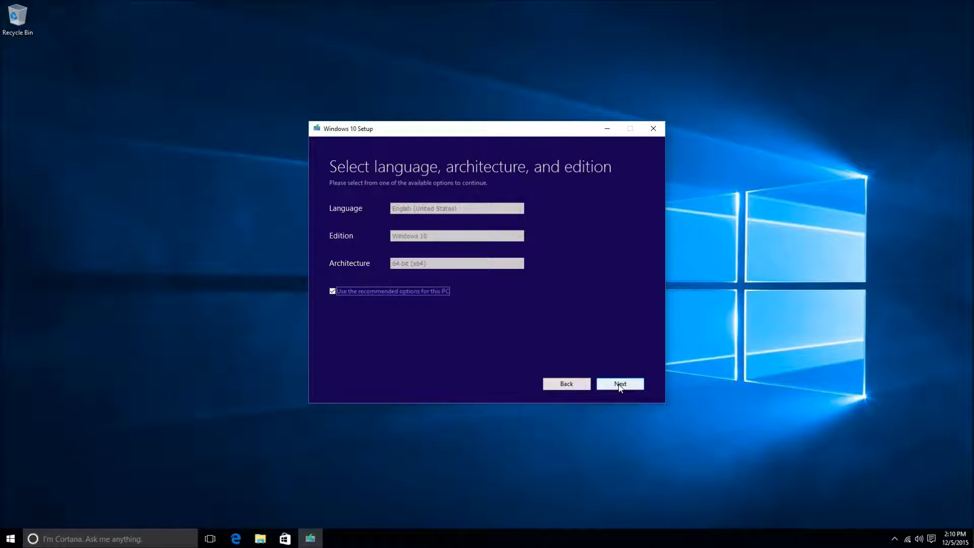
{"action": "mouse_move", "coordinate": [558, 266]}
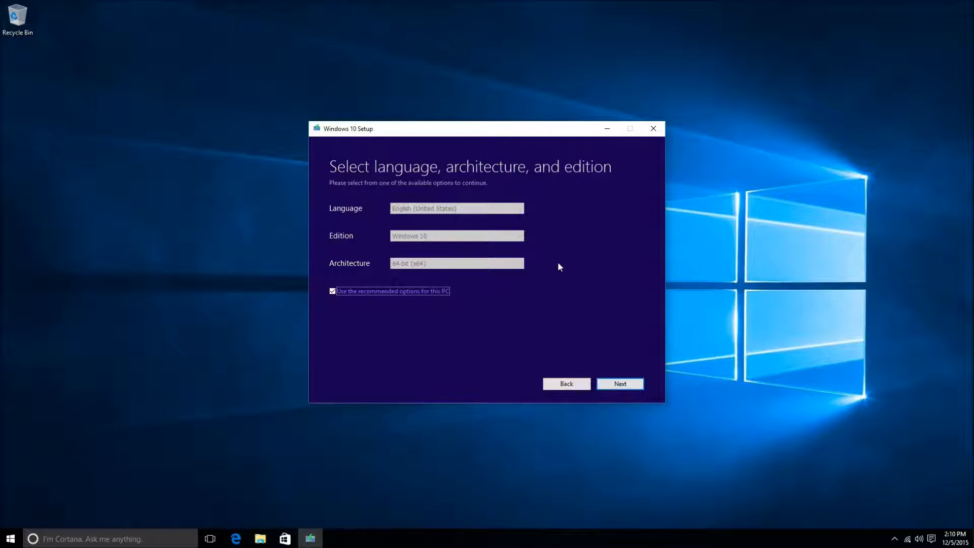
{"action": "mouse_move", "coordinate": [518, 248]}
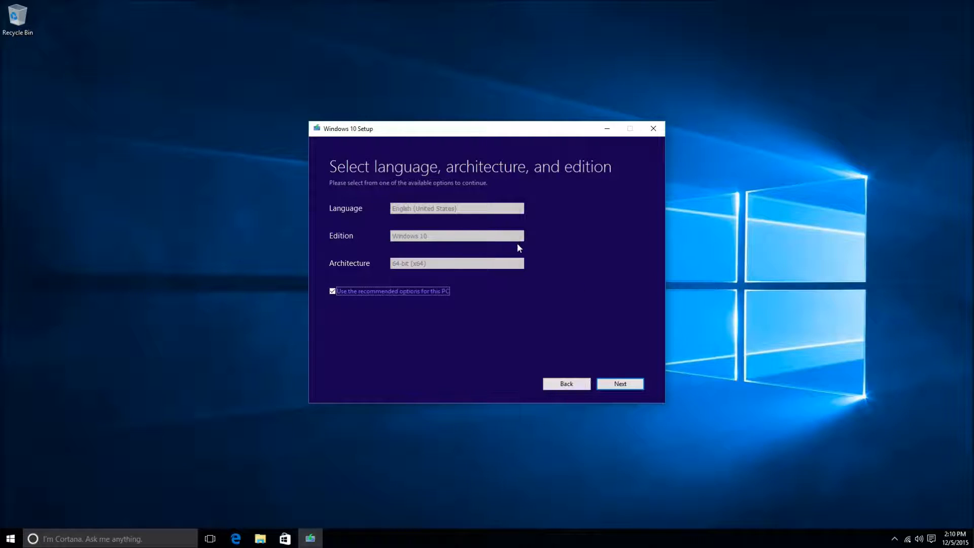
{"action": "mouse_move", "coordinate": [495, 278]}
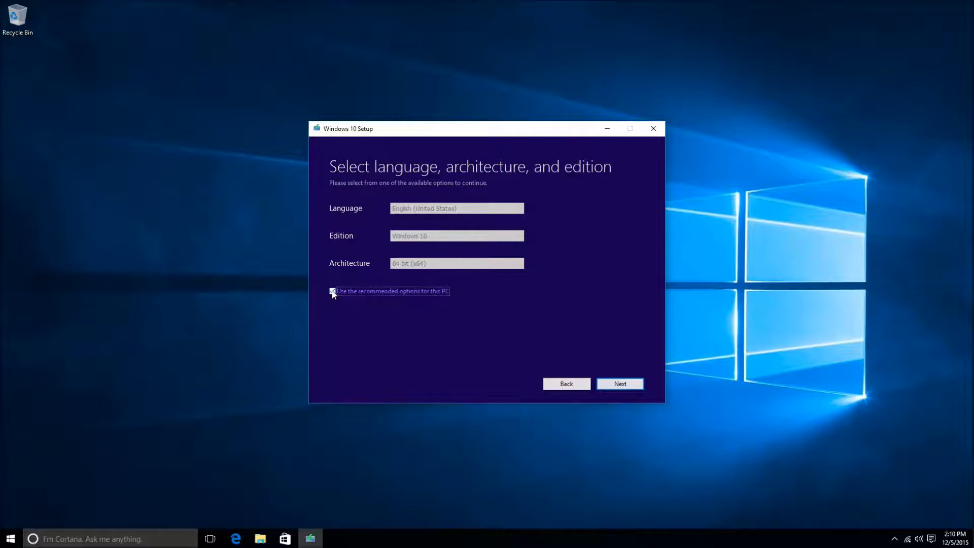
Confirm 64-bit (x64) architecture, re-enable recommended options, and proceed to media choice.
{"action": "left_click", "coordinate": [332, 290]}
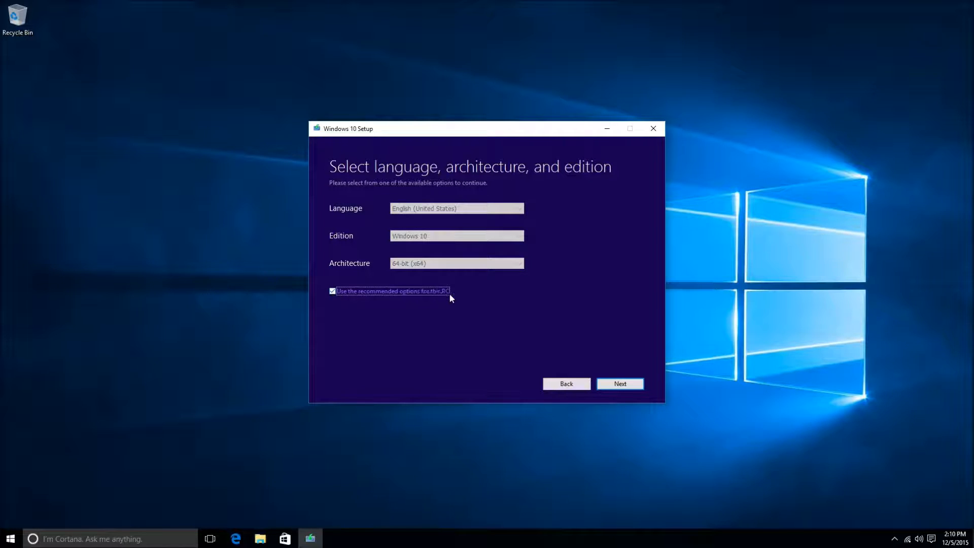
{"action": "left_click", "coordinate": [332, 291]}
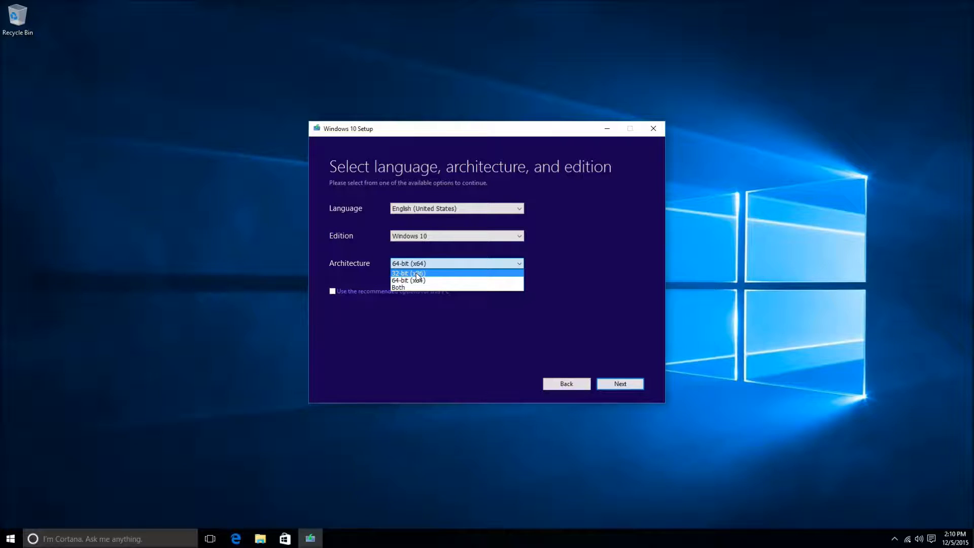
{"action": "mouse_move", "coordinate": [408, 280]}
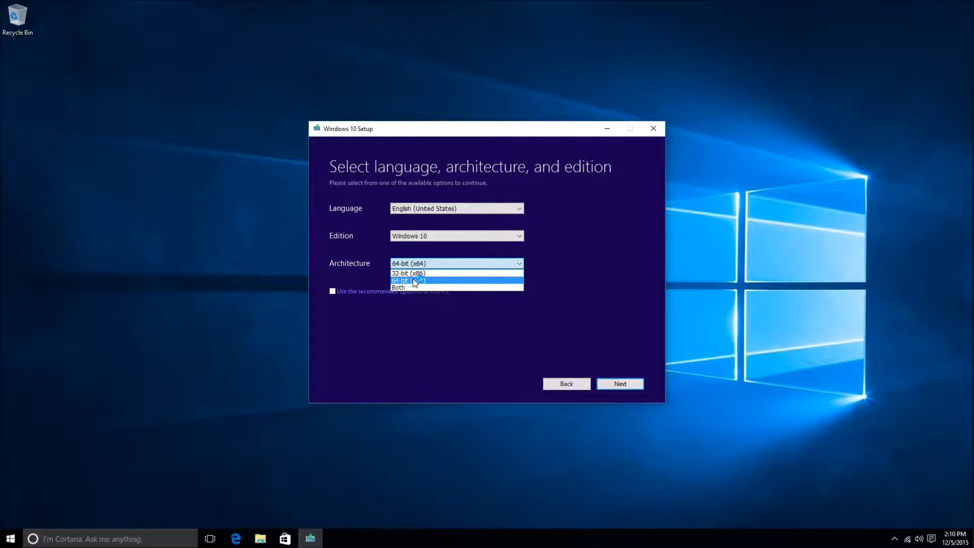
{"action": "mouse_move", "coordinate": [448, 282]}
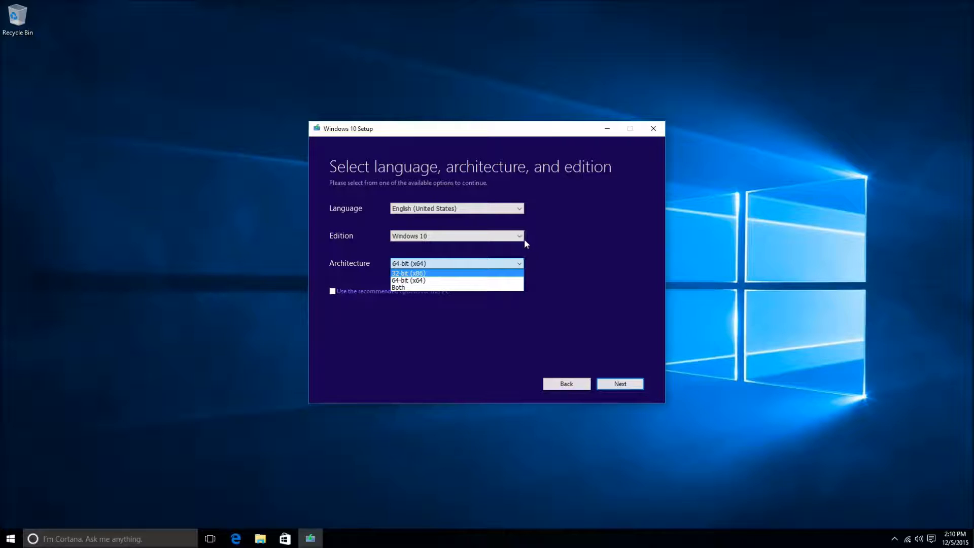
{"action": "mouse_move", "coordinate": [439, 280]}
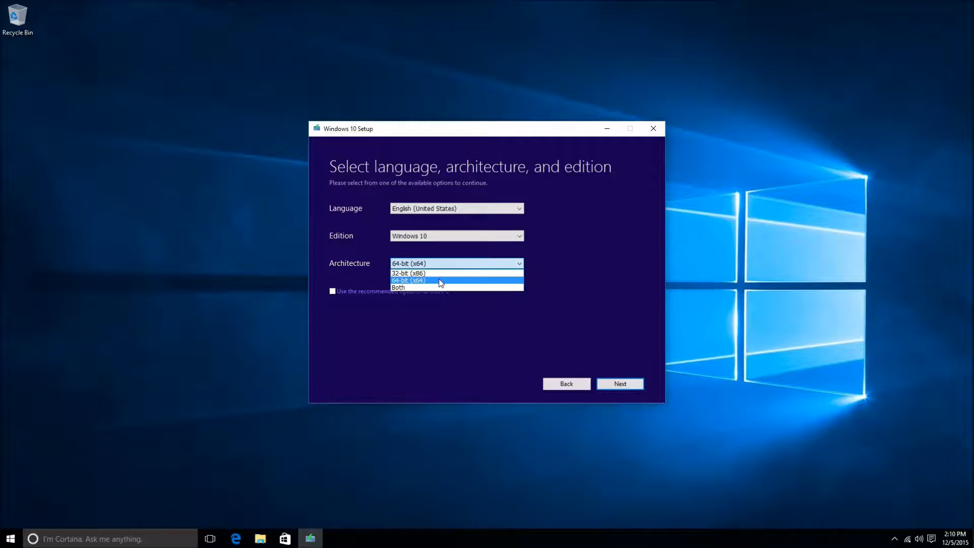
{"action": "left_click", "coordinate": [407, 280]}
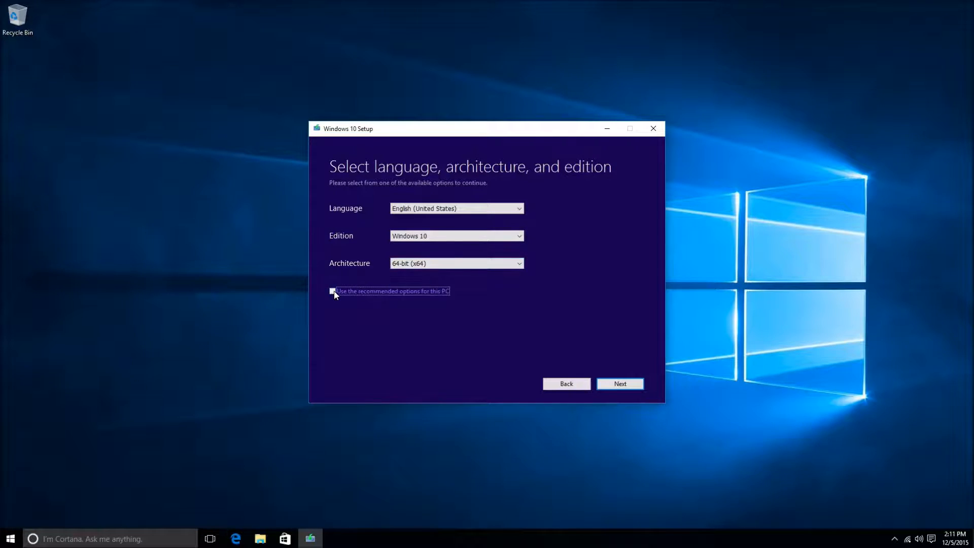
{"action": "left_click", "coordinate": [332, 291]}
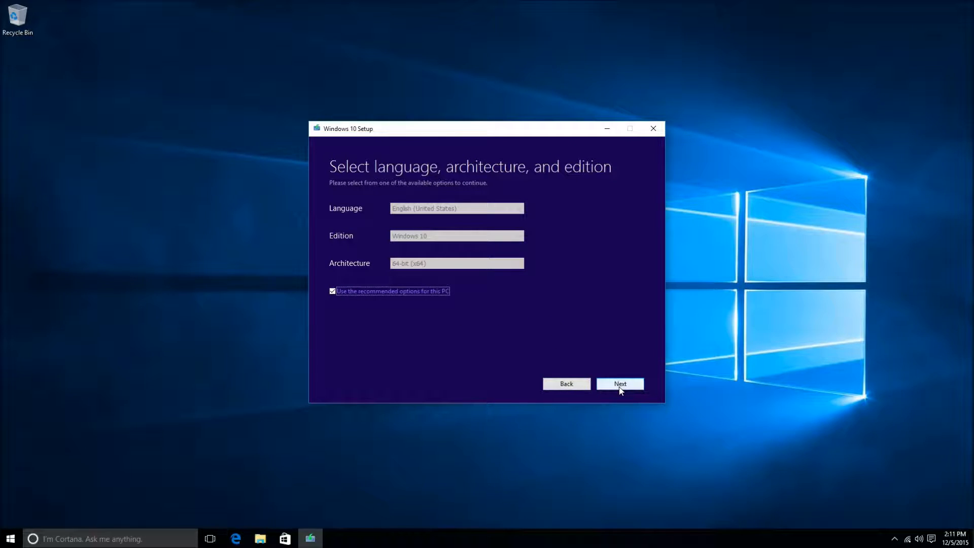
{"action": "left_click", "coordinate": [619, 384]}
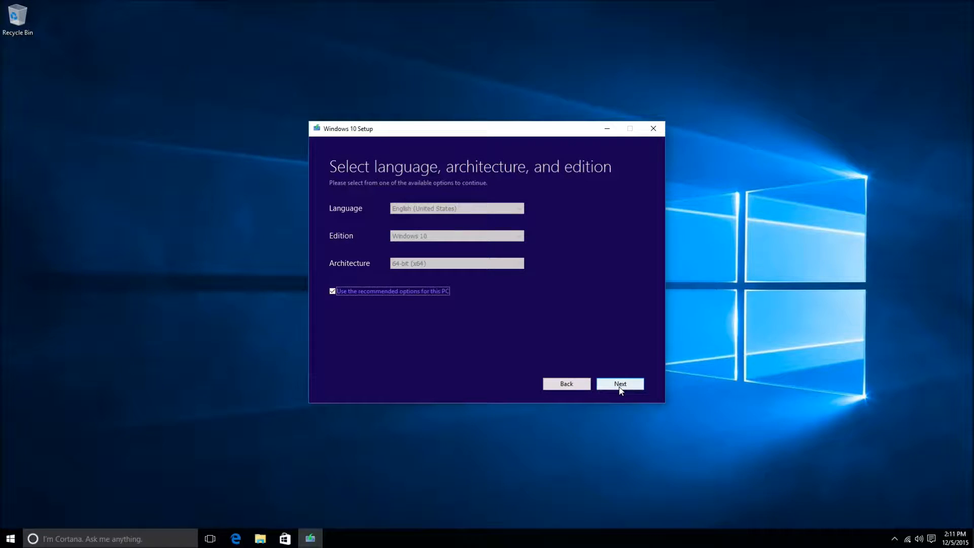
{"action": "left_click", "coordinate": [619, 383]}
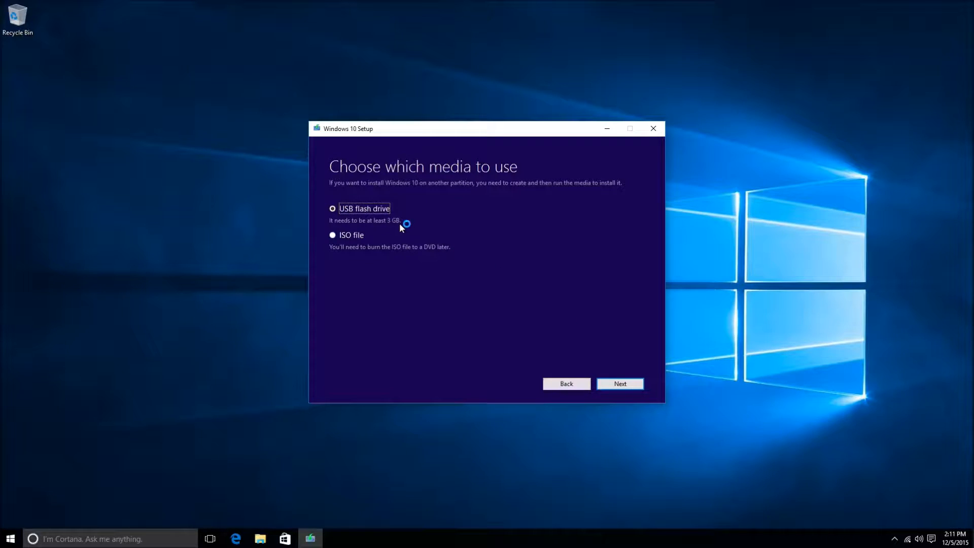
{"action": "mouse_move", "coordinate": [398, 228]}
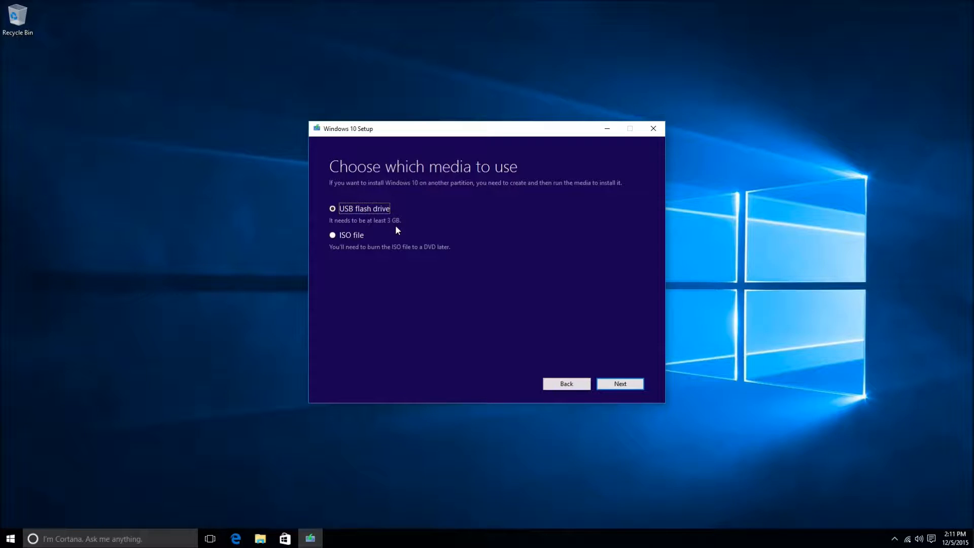
{"action": "mouse_move", "coordinate": [620, 383]}
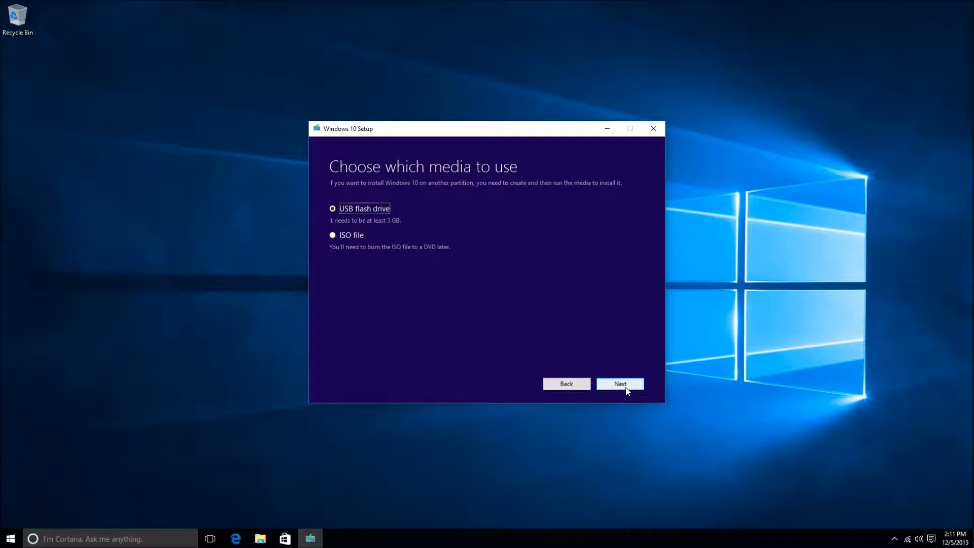
Keep USB flash drive as the media type and proceed.
{"action": "left_click", "coordinate": [619, 384]}
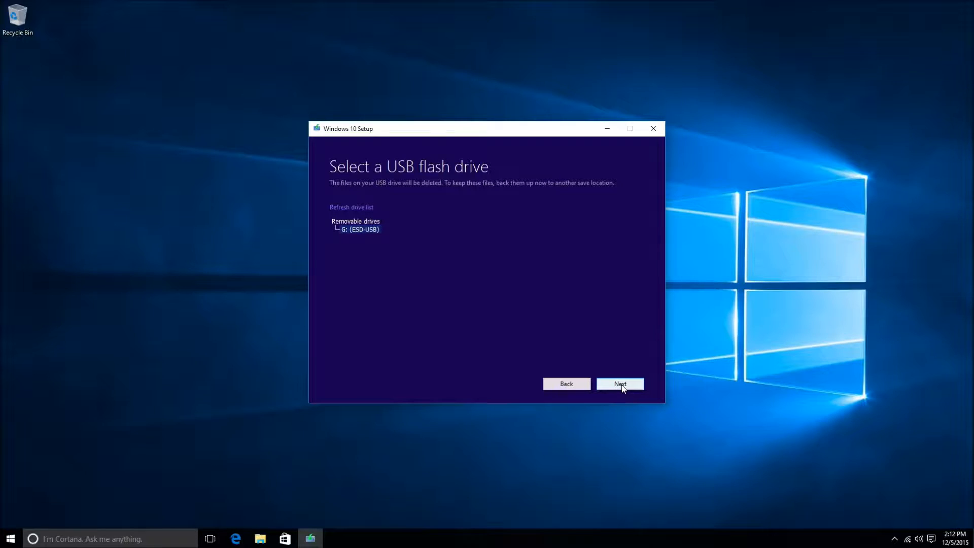
Confirm drive G: (ESD-USB) as the target to begin the Windows 10 download.
{"action": "left_click", "coordinate": [620, 384]}
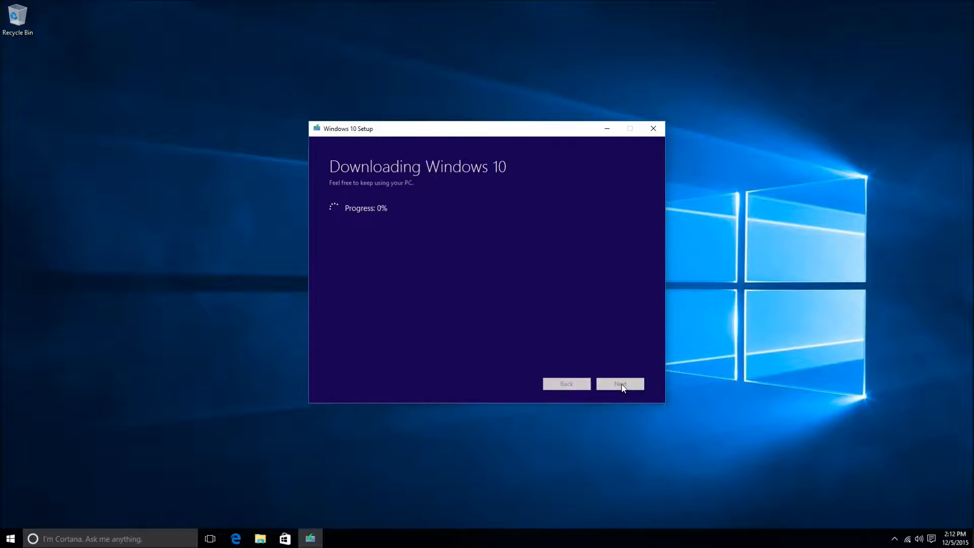